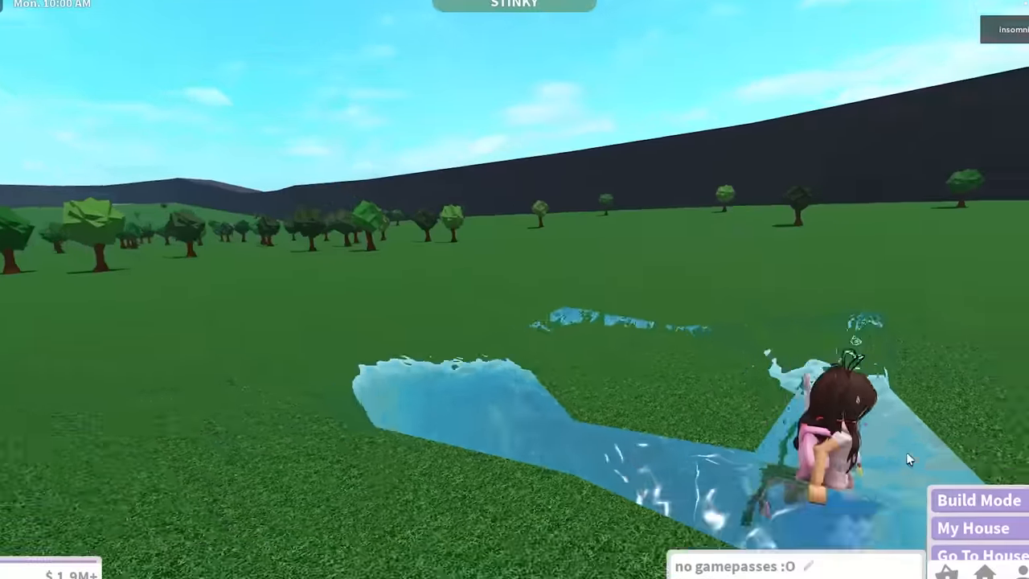
Step: Enter Build Mode on the empty plot and bring up the Categories panel
{"action": "left_click", "coordinate": [977, 498]}
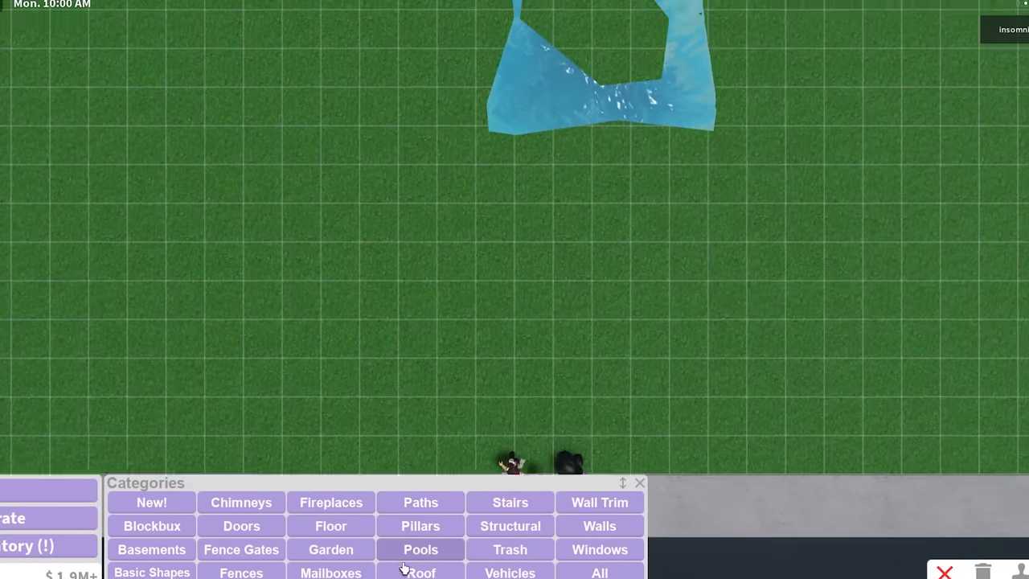
{"action": "left_click", "coordinate": [421, 549]}
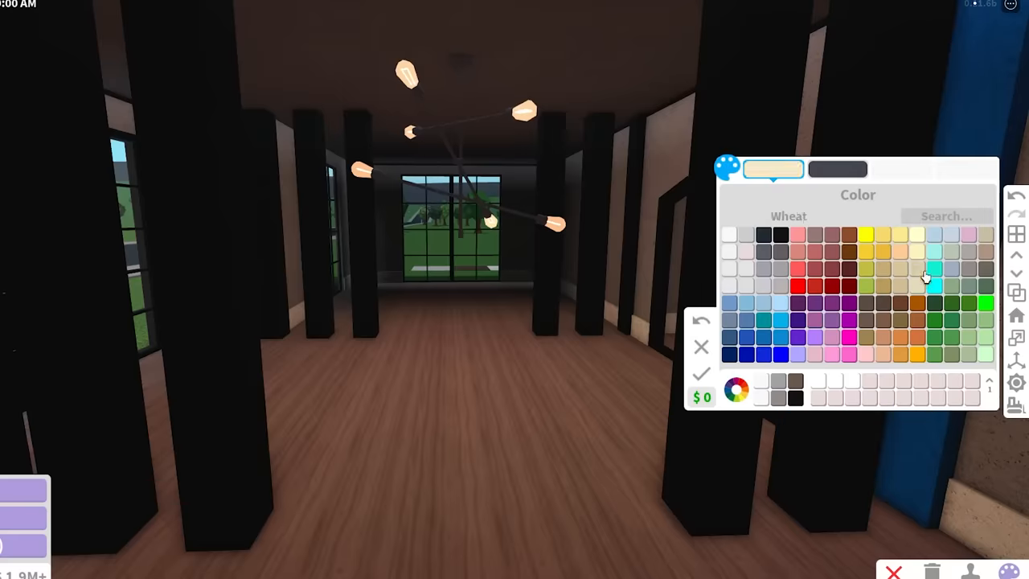
Step: Paint the interior wall Wheat from the Color palette
{"action": "left_click", "coordinate": [733, 235]}
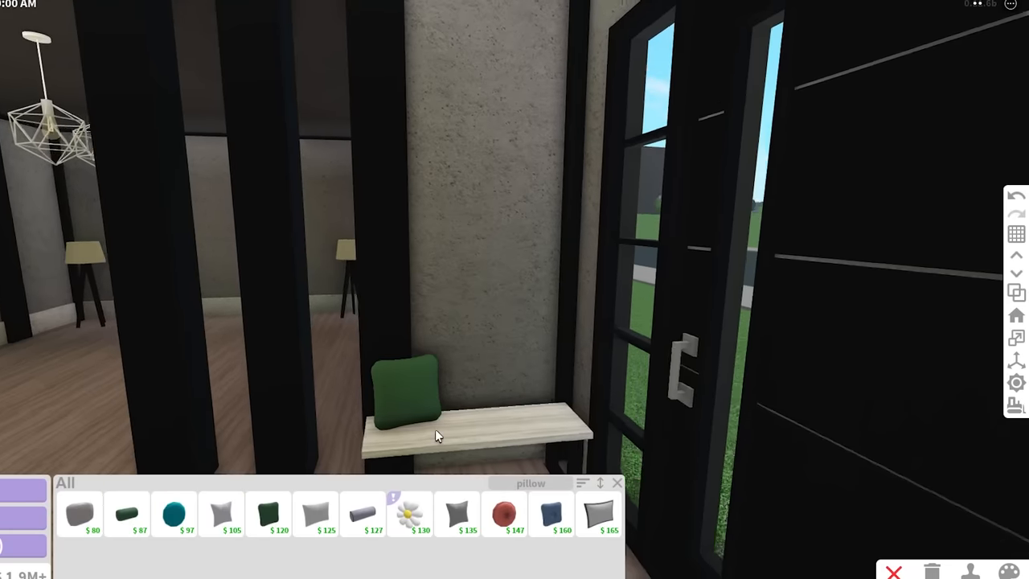
Step: Put the green pillow on the entry bench and add a storage item by the door
{"action": "left_click", "coordinate": [558, 514]}
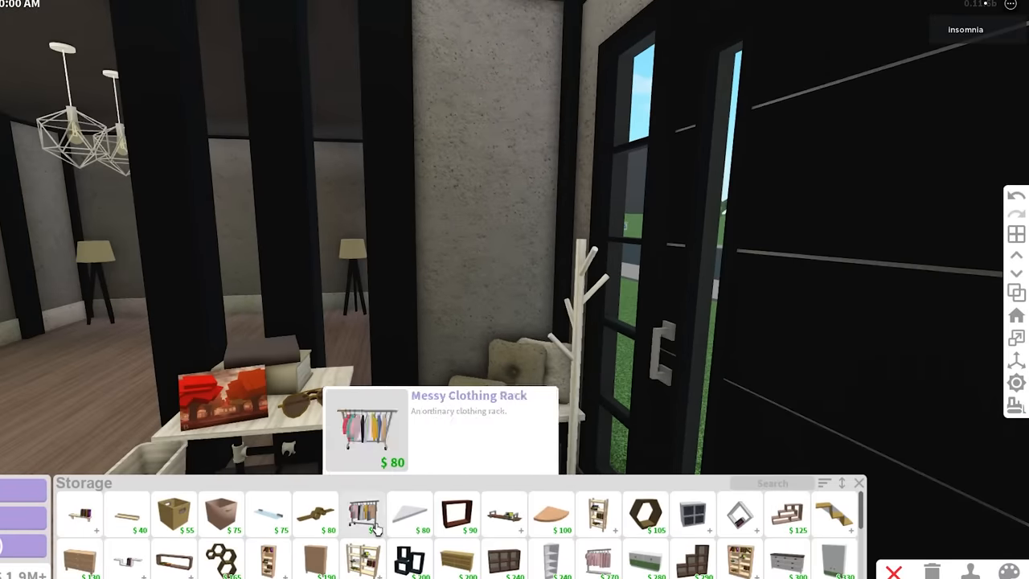
{"action": "left_click", "coordinate": [399, 522]}
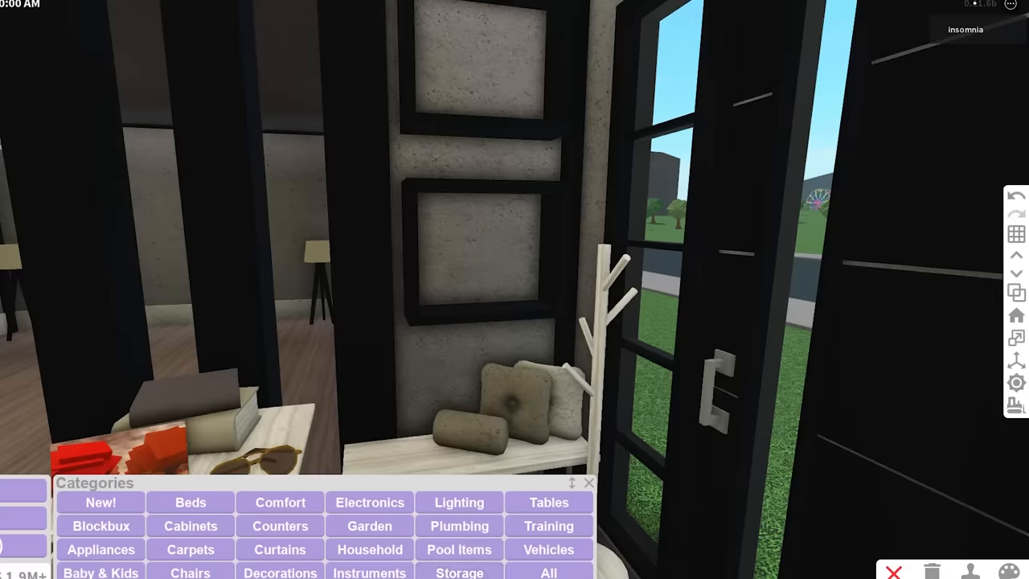
{"action": "left_click", "coordinate": [546, 572]}
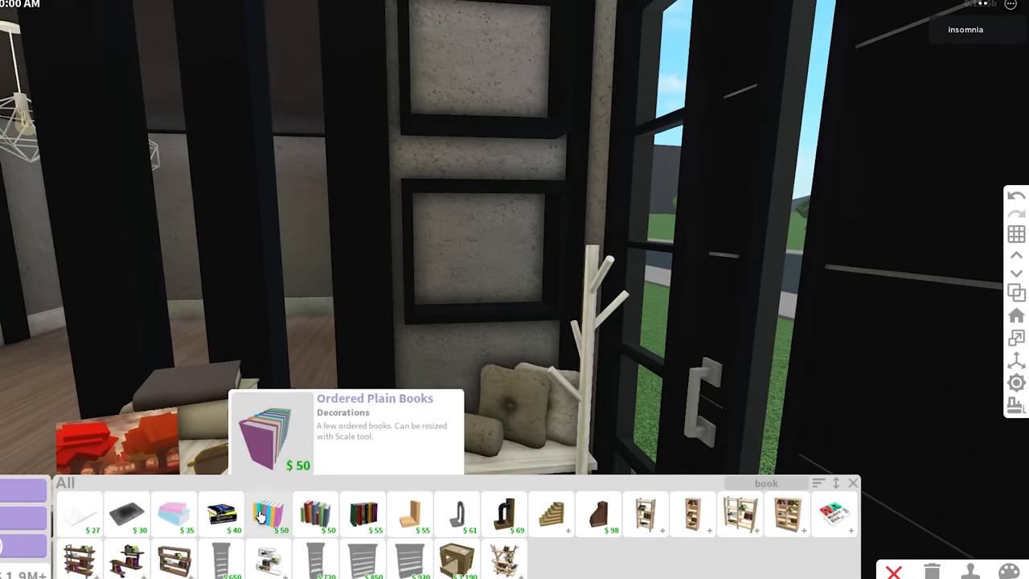
Step: Decorate the entryway desks with Ordered Plain Books and another decoration
{"action": "left_click", "coordinate": [268, 514]}
{"action": "type", "text": "floor"}
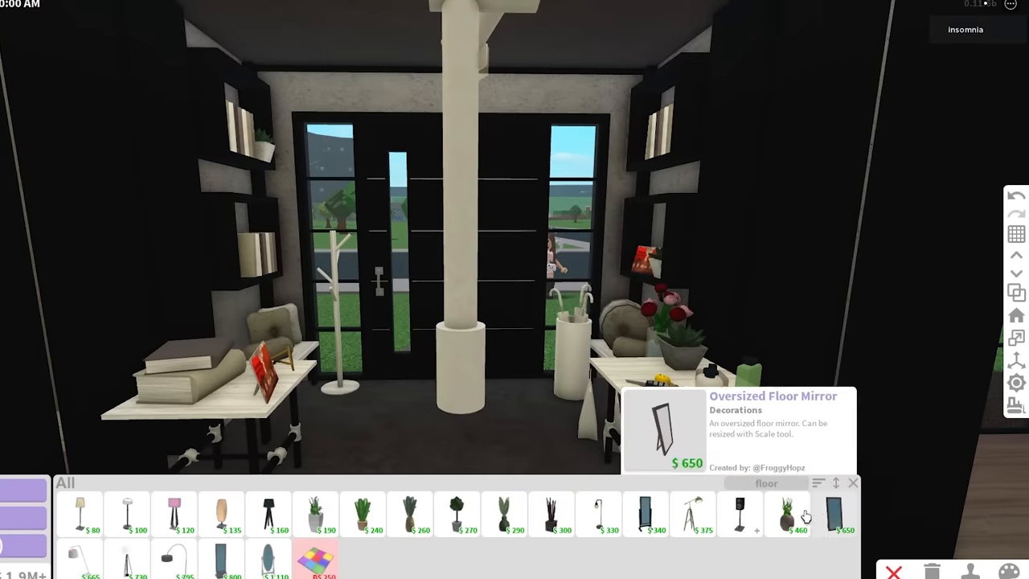
{"action": "left_click", "coordinate": [832, 511]}
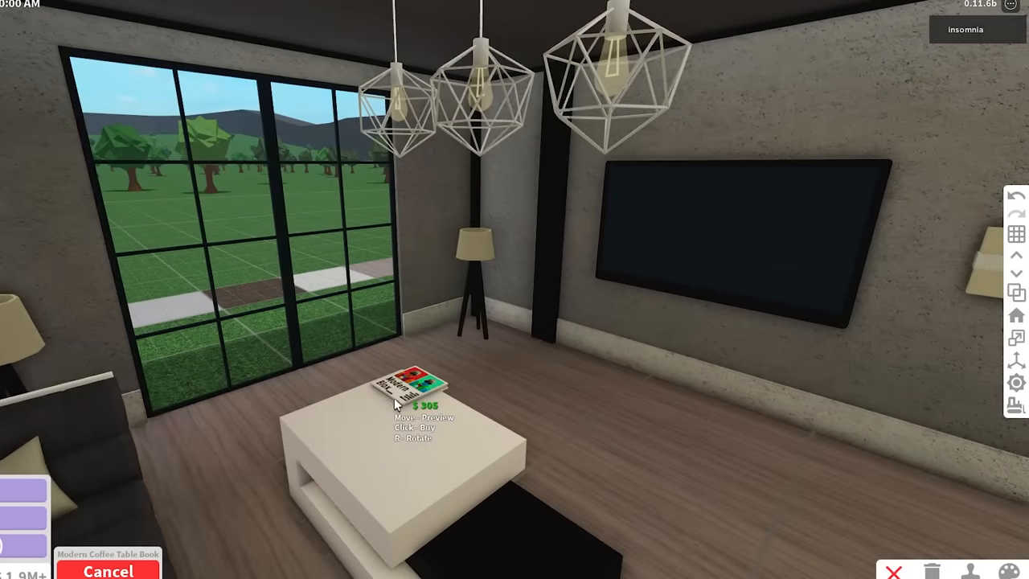
{"action": "mouse_move", "coordinate": [389, 441]}
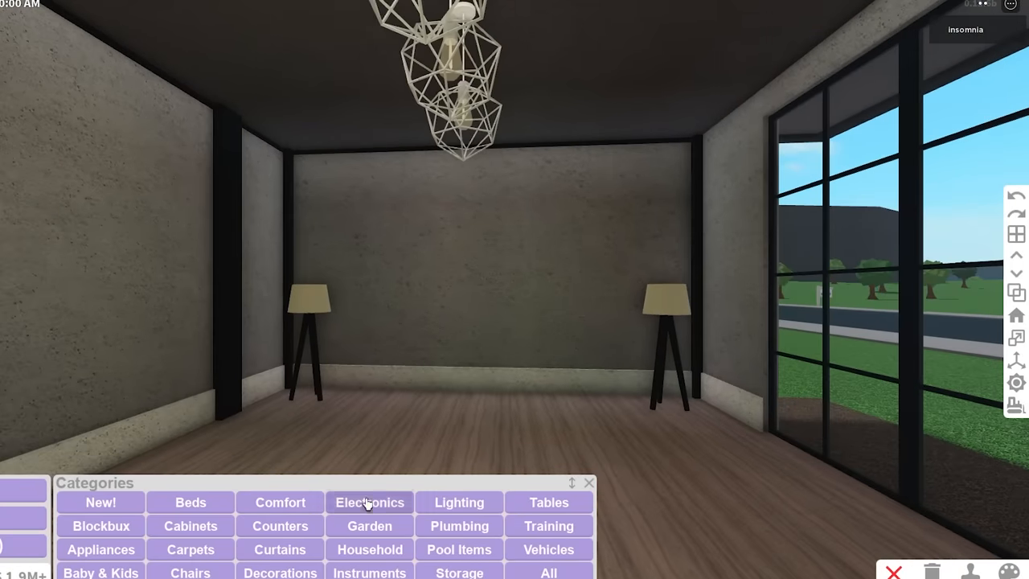
Step: Place grey-blue base counters with white tops and an upper wall cabinet from Cabinets/Counters
{"action": "left_click", "coordinate": [279, 526]}
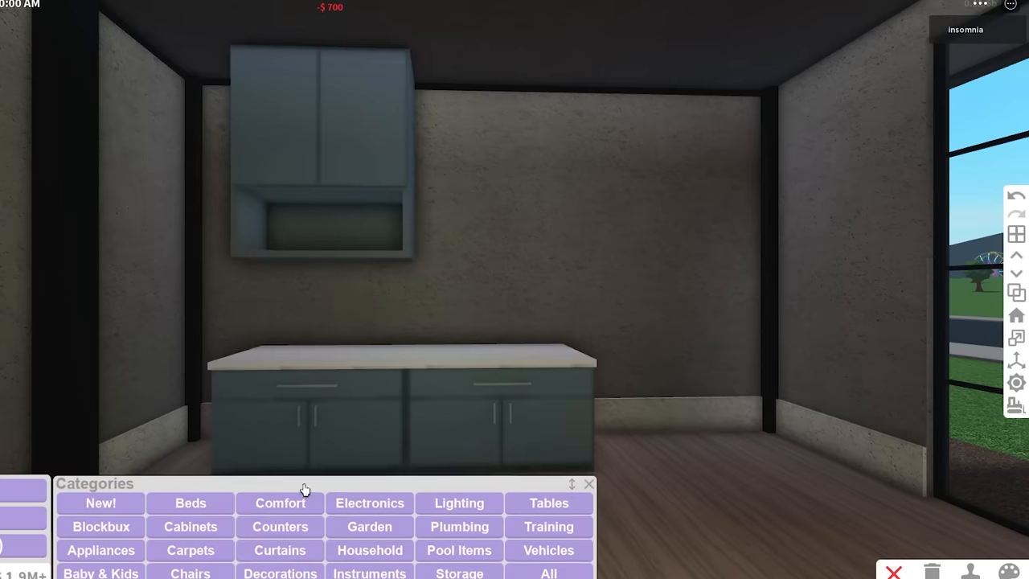
{"action": "left_click", "coordinate": [100, 550]}
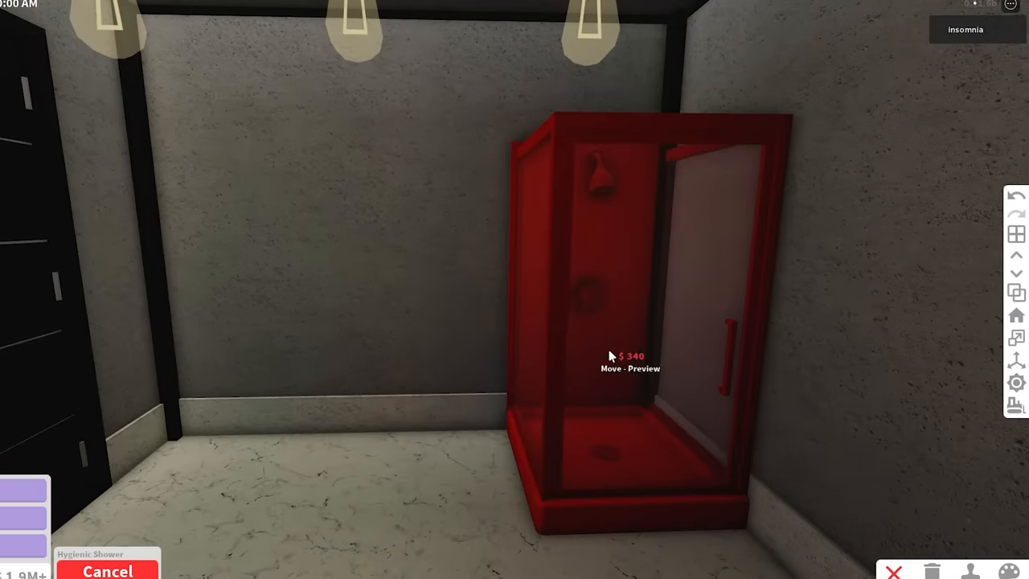
Step: Rotate the Hygienic Shower with R toward the bathroom corner wall
{"action": "key", "text": "r"}
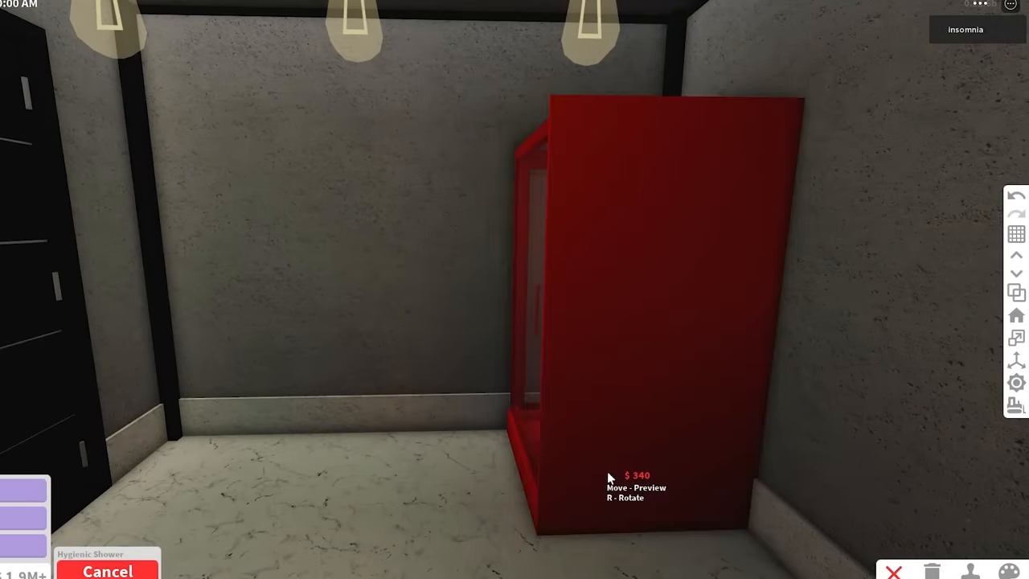